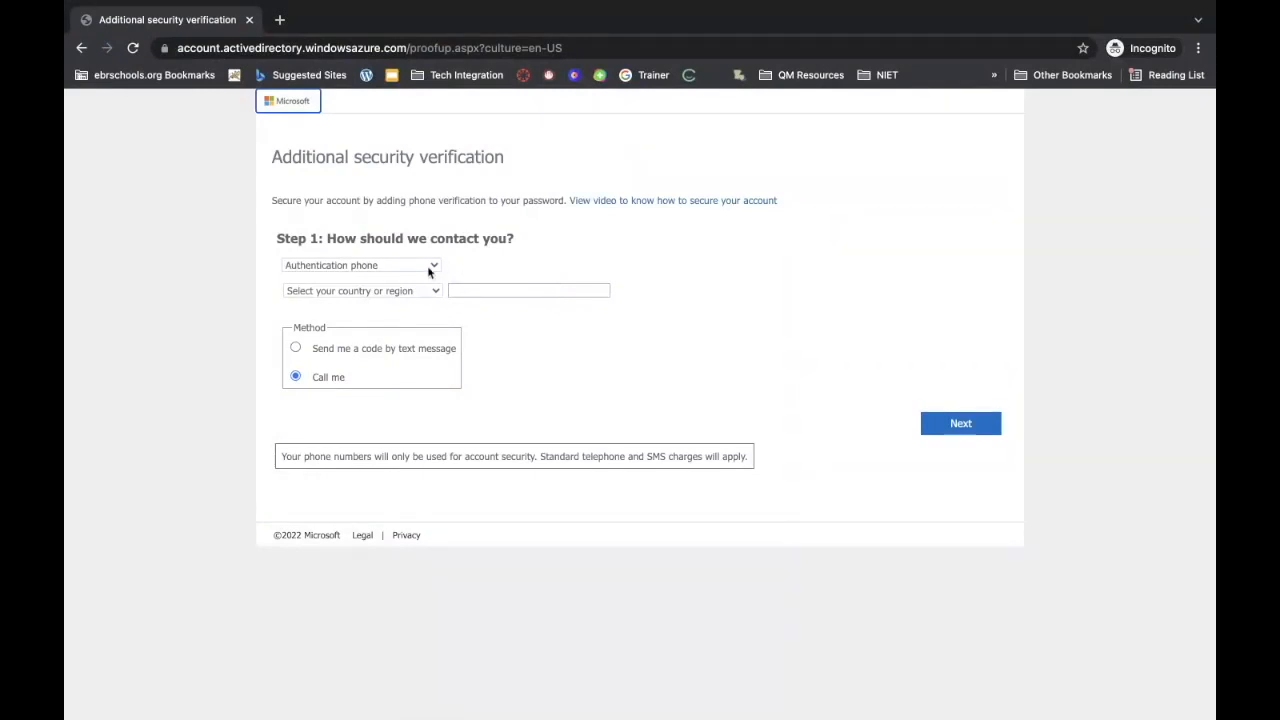
Choose Mobile app with 'Receive notifications for verification' and start setup to show the QR code.
left_click(360, 264)
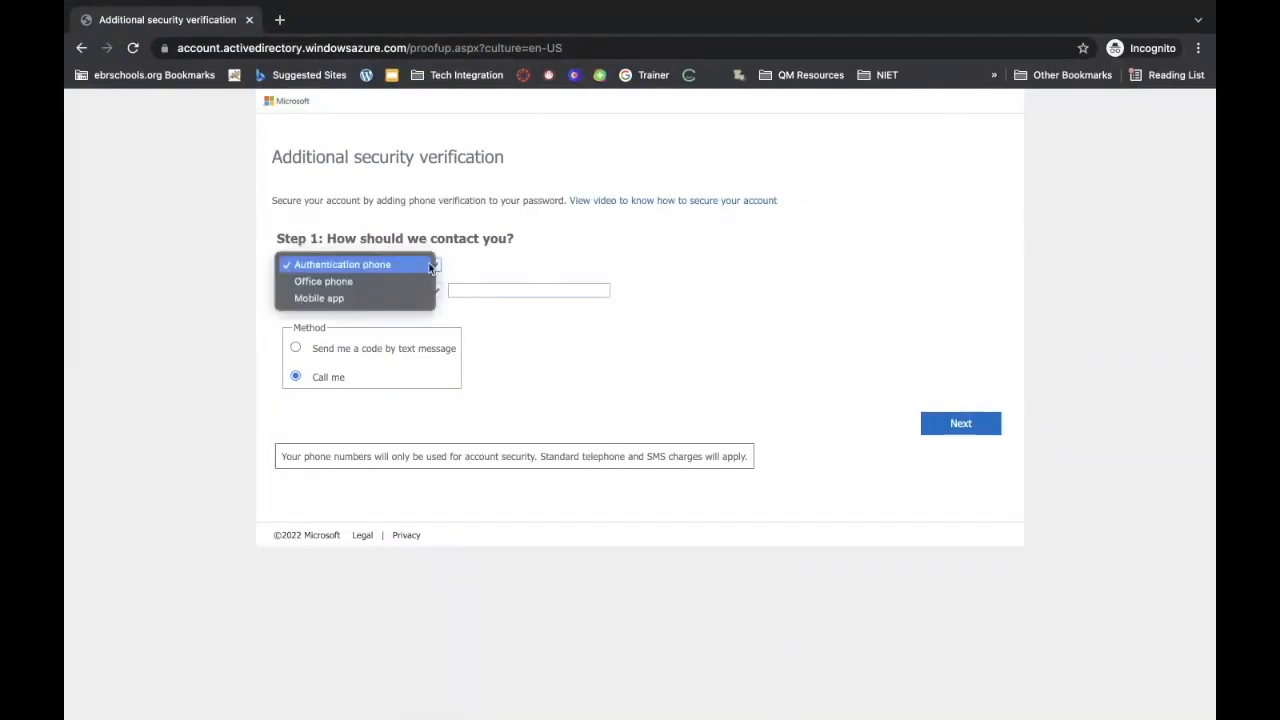
left_click(320, 298)
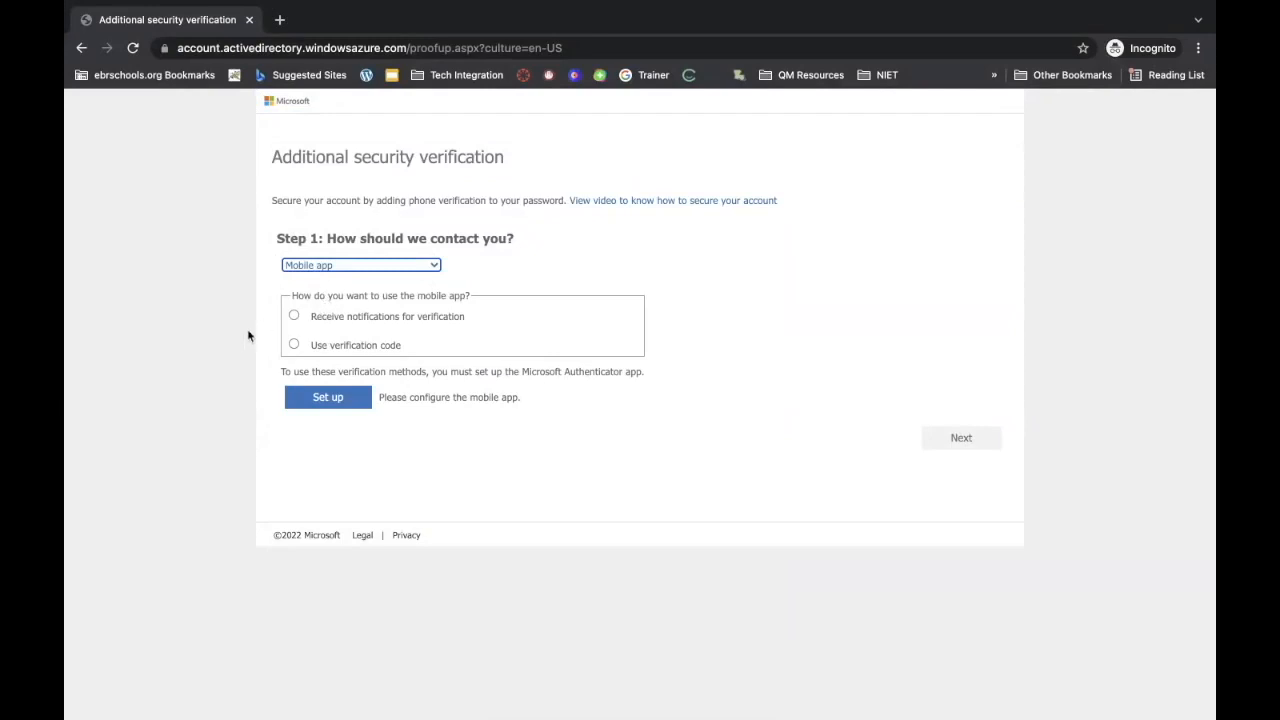
left_click(294, 316)
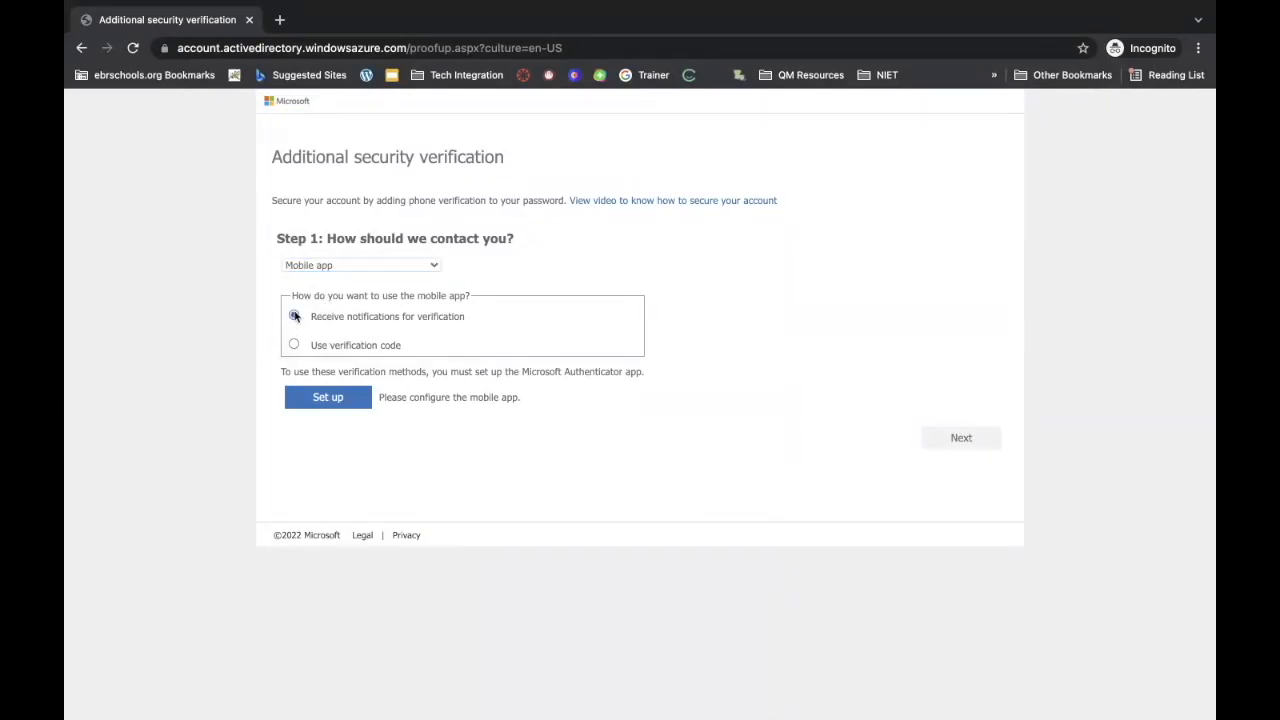
left_click(294, 316)
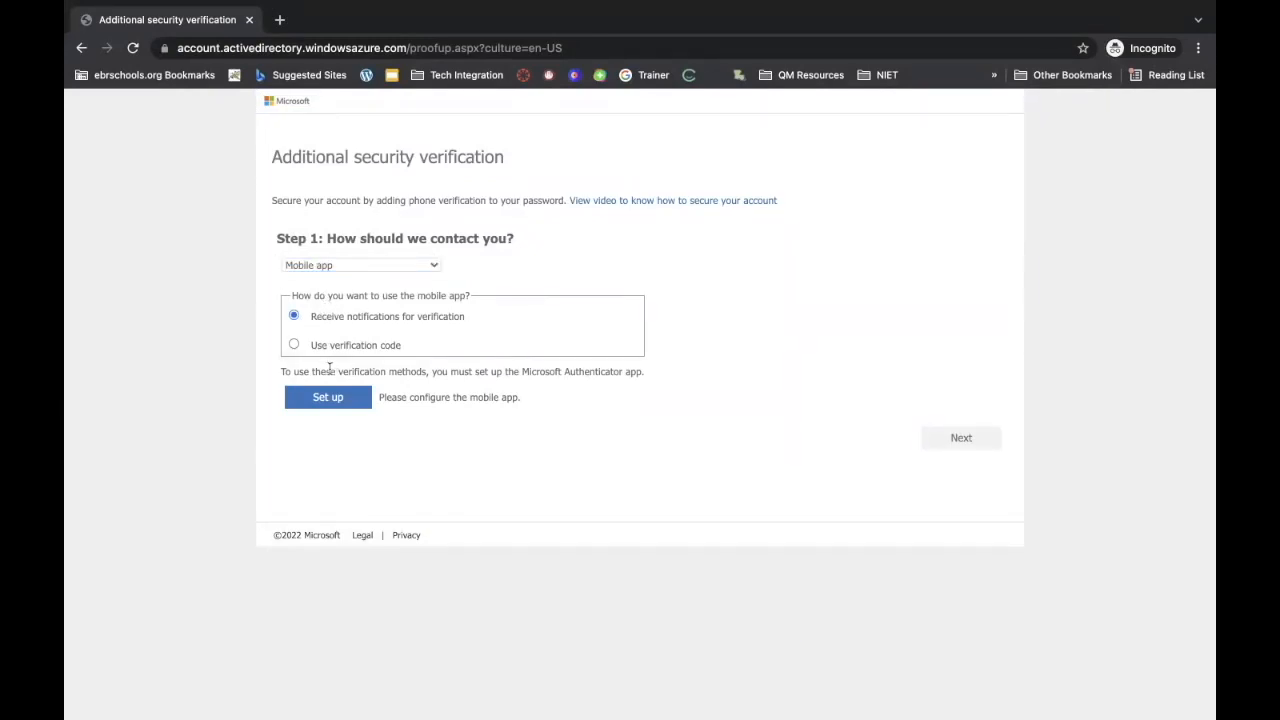
left_click(328, 396)
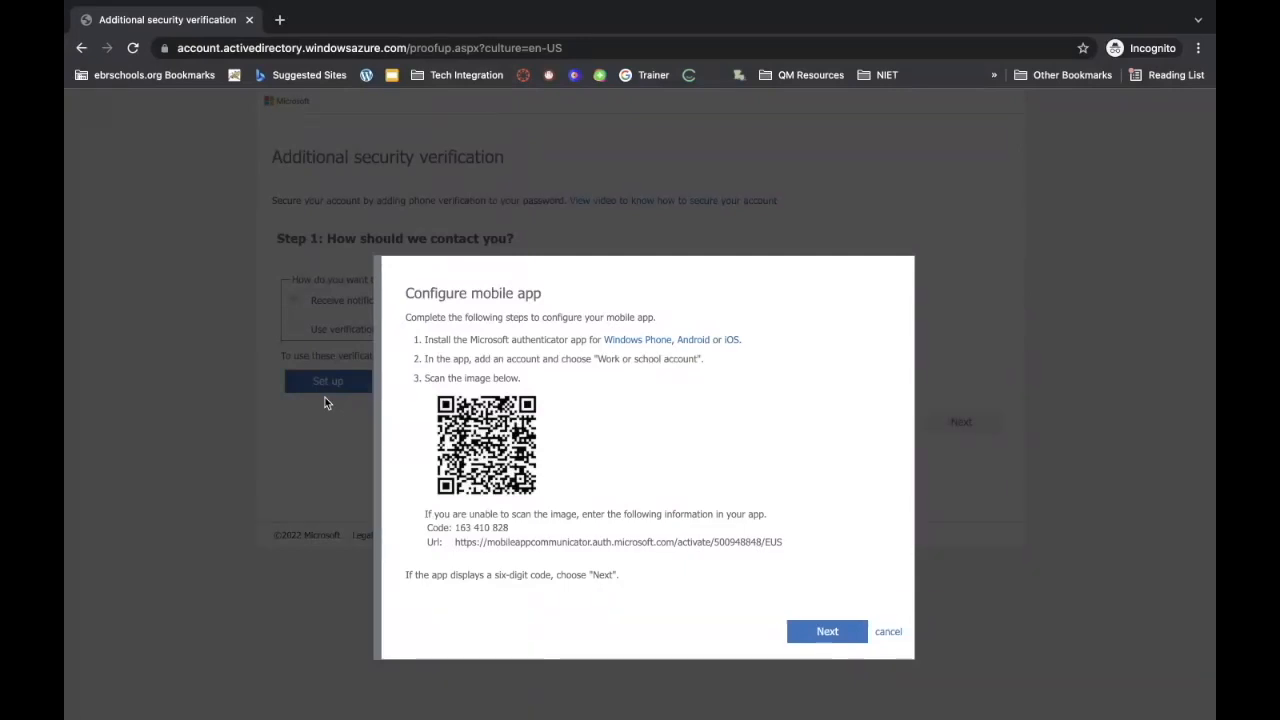
mouse_move(582, 448)
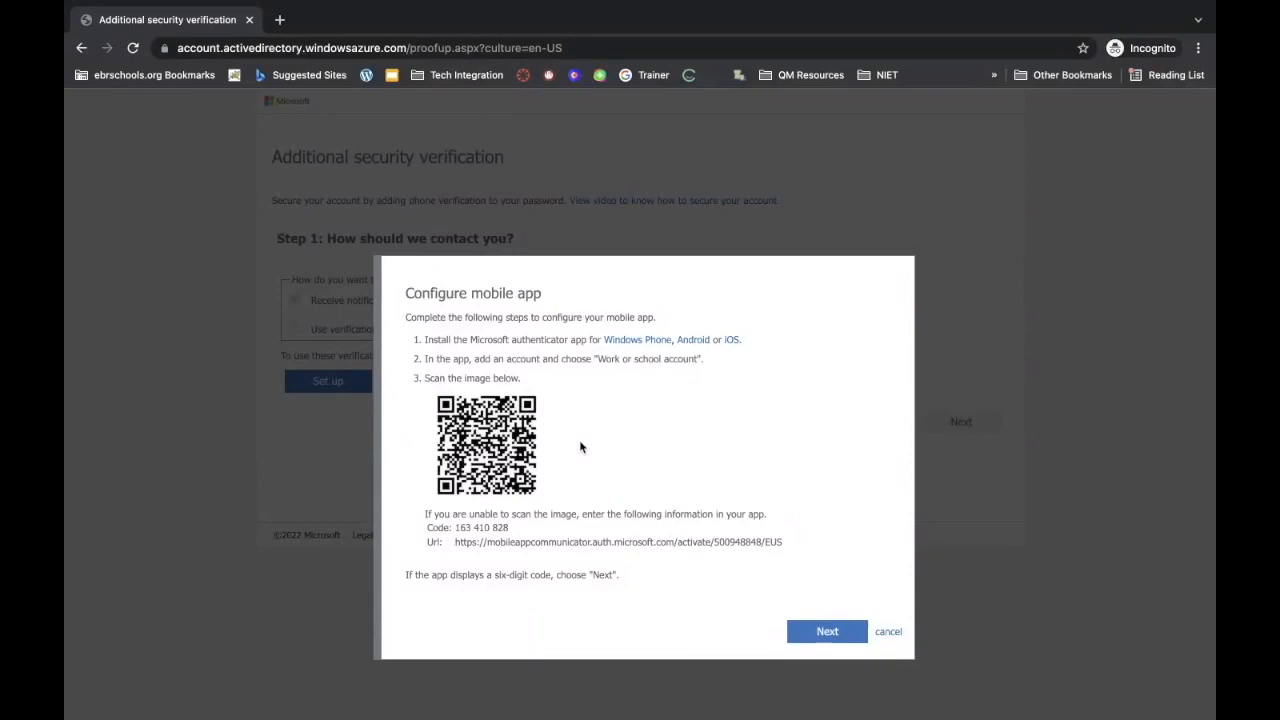
mouse_move(684, 360)
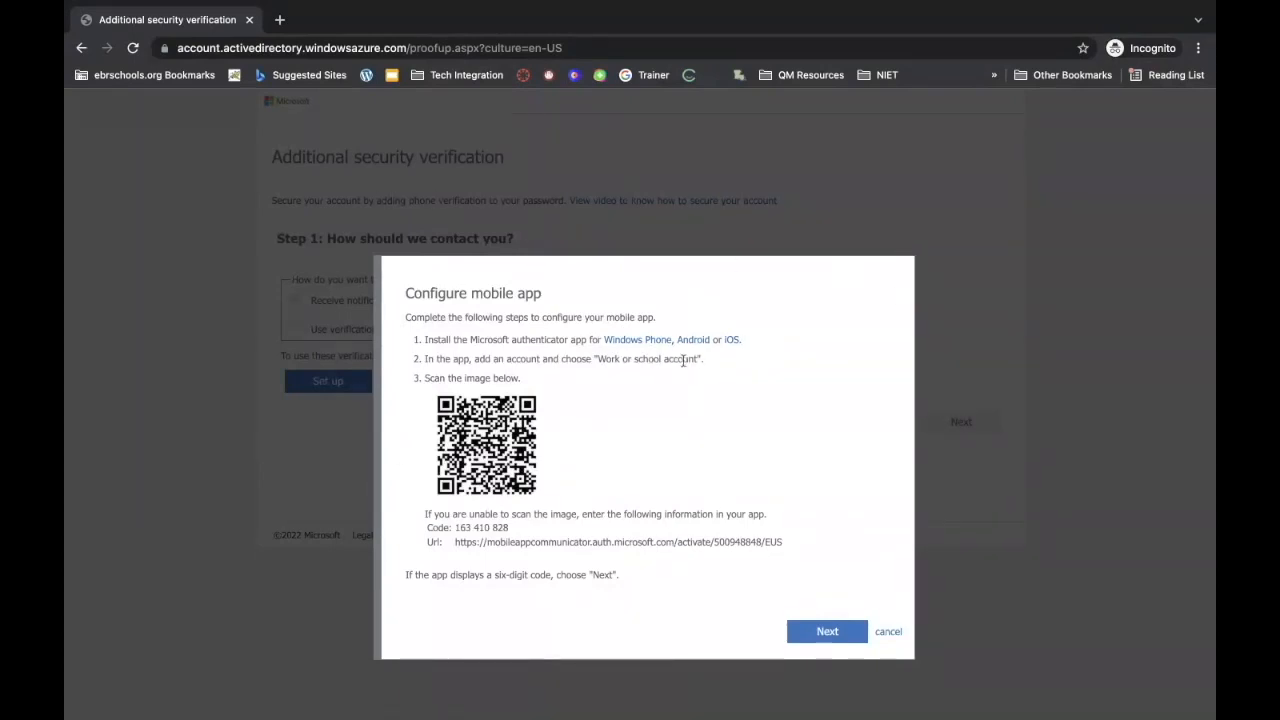
mouse_move(684, 376)
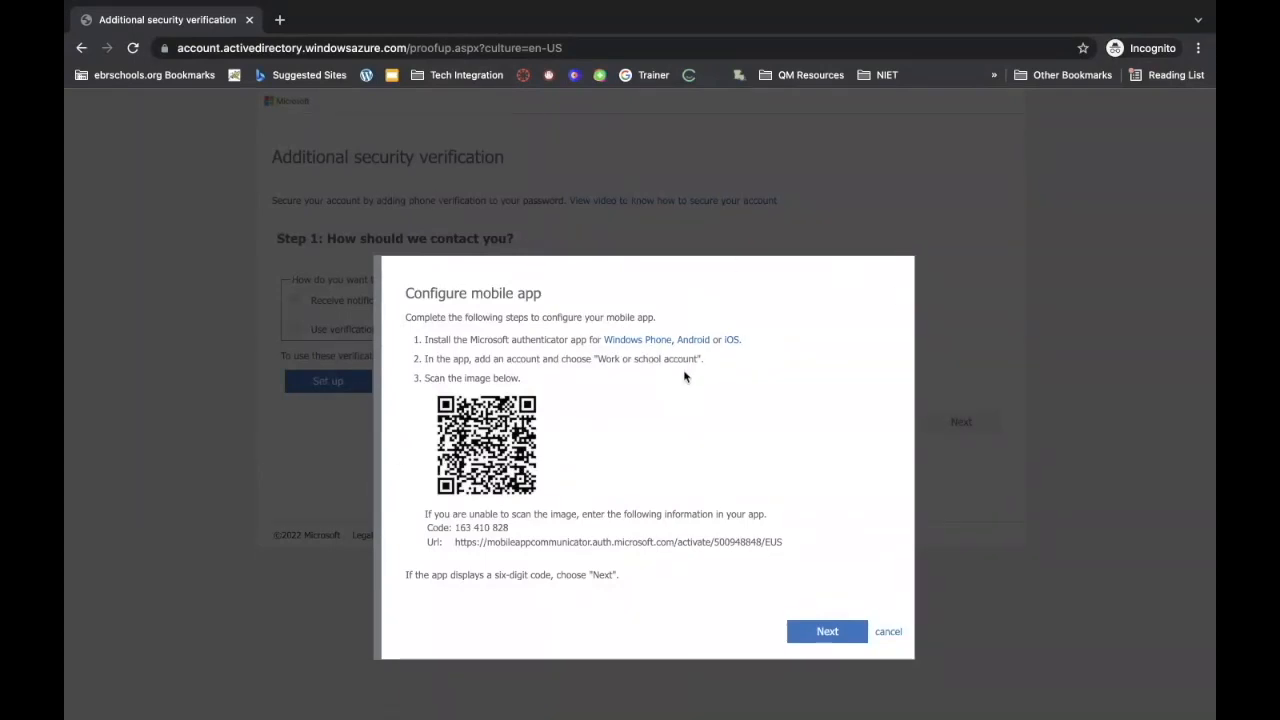
mouse_move(732, 390)
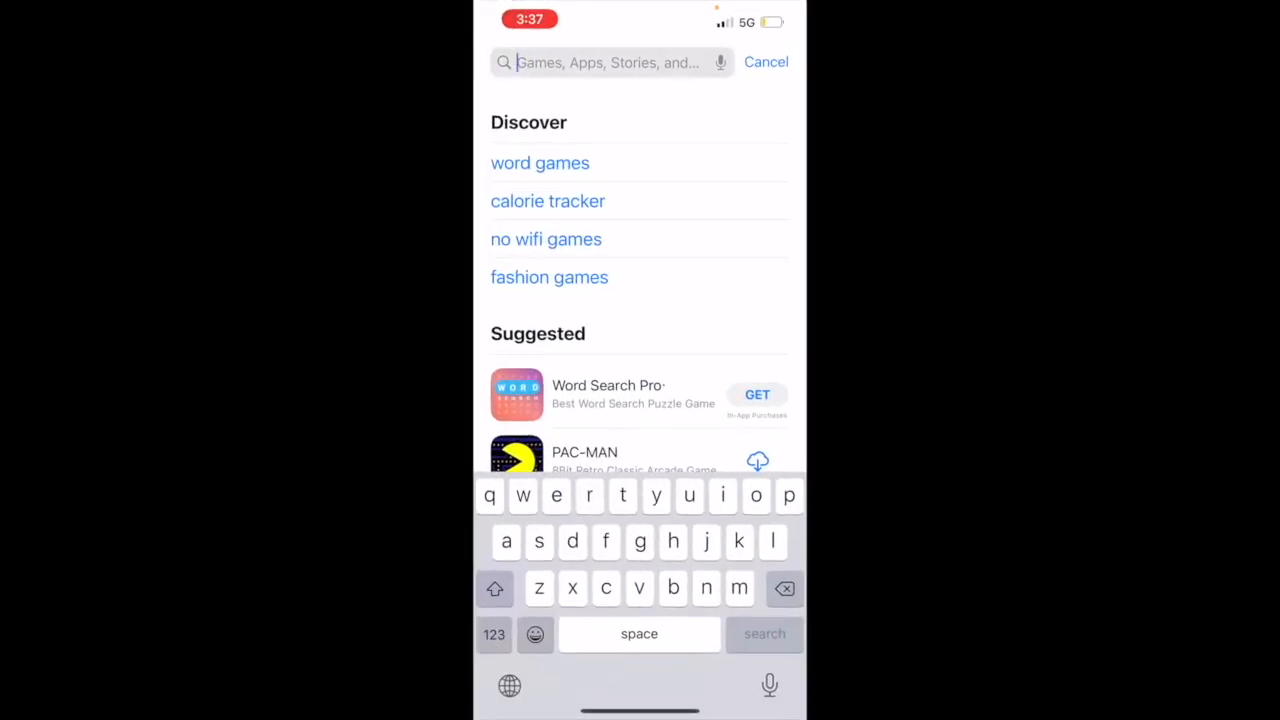
Search 'microsoft authenticator', download the app and launch it to its privacy notice.
type("microsoft")
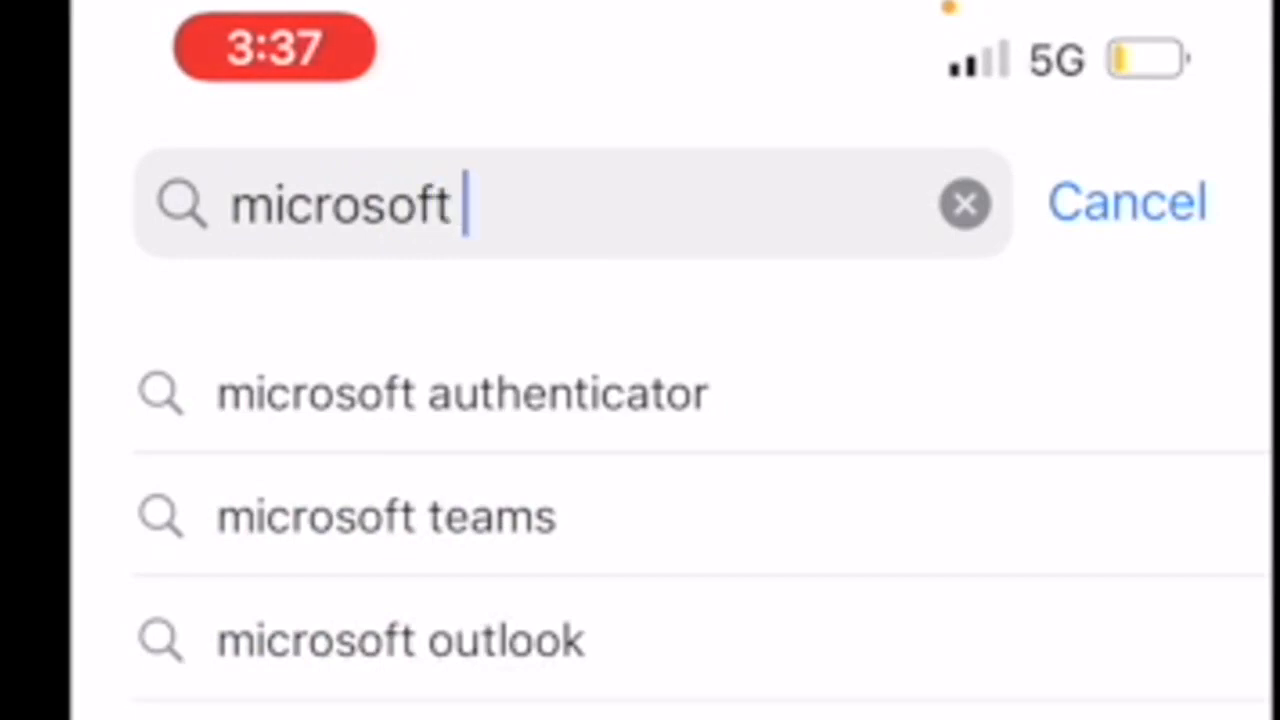
left_click(456, 394)
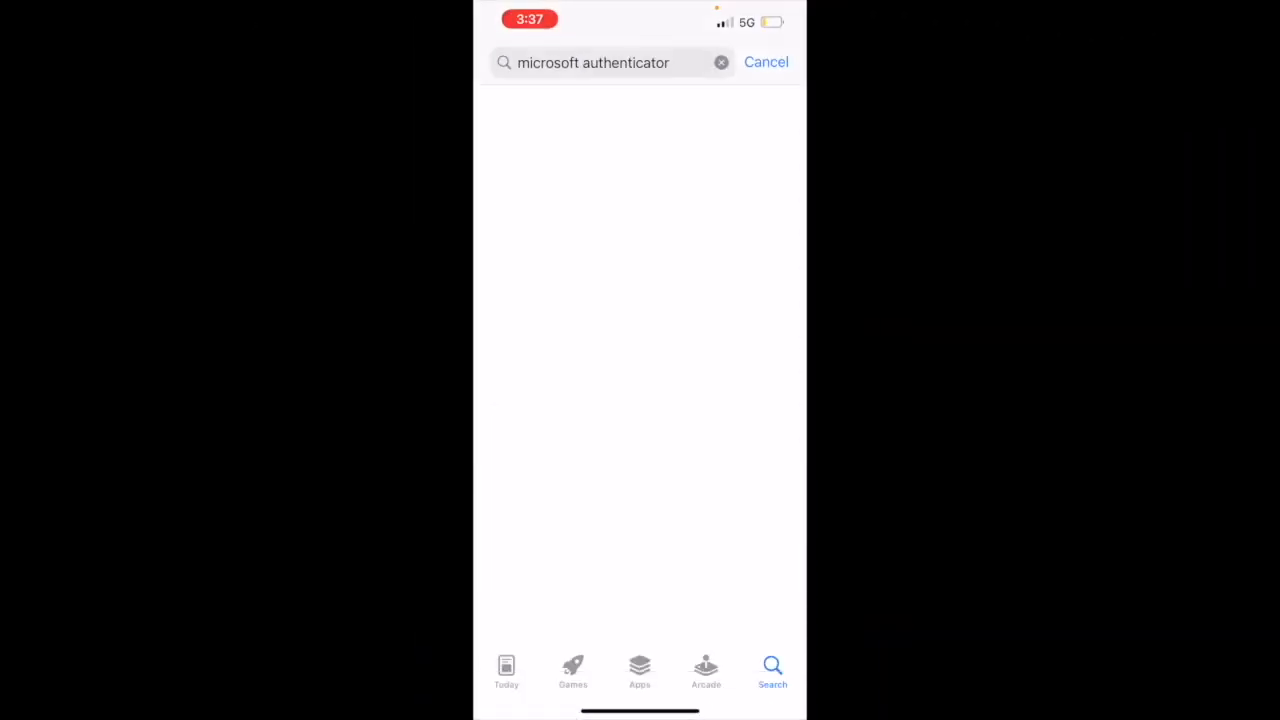
key("enter")
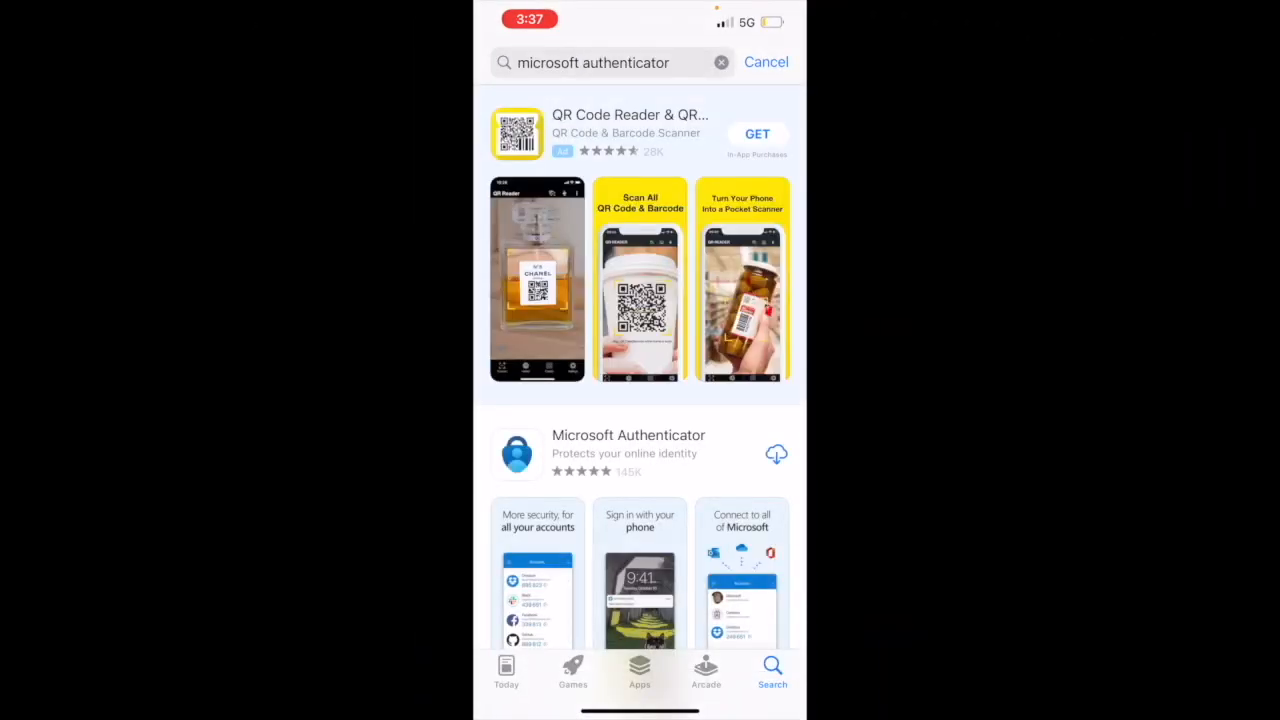
scroll("down", 3)
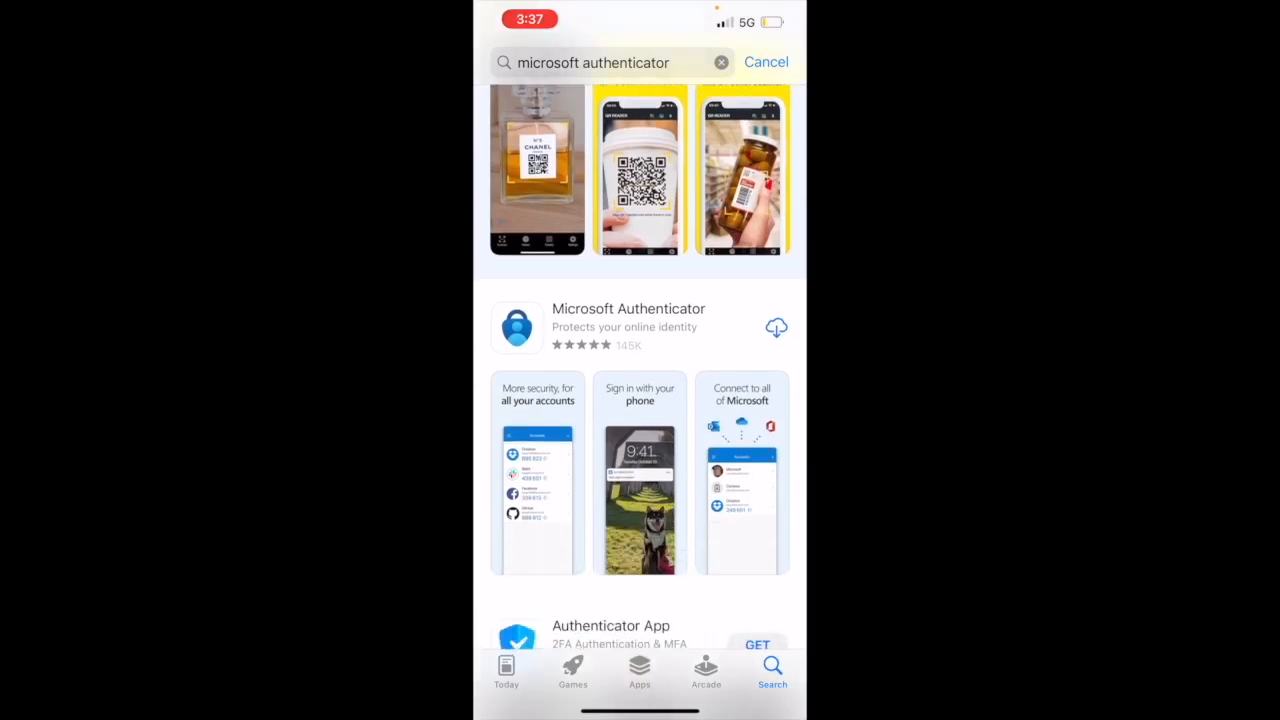
left_click(776, 328)
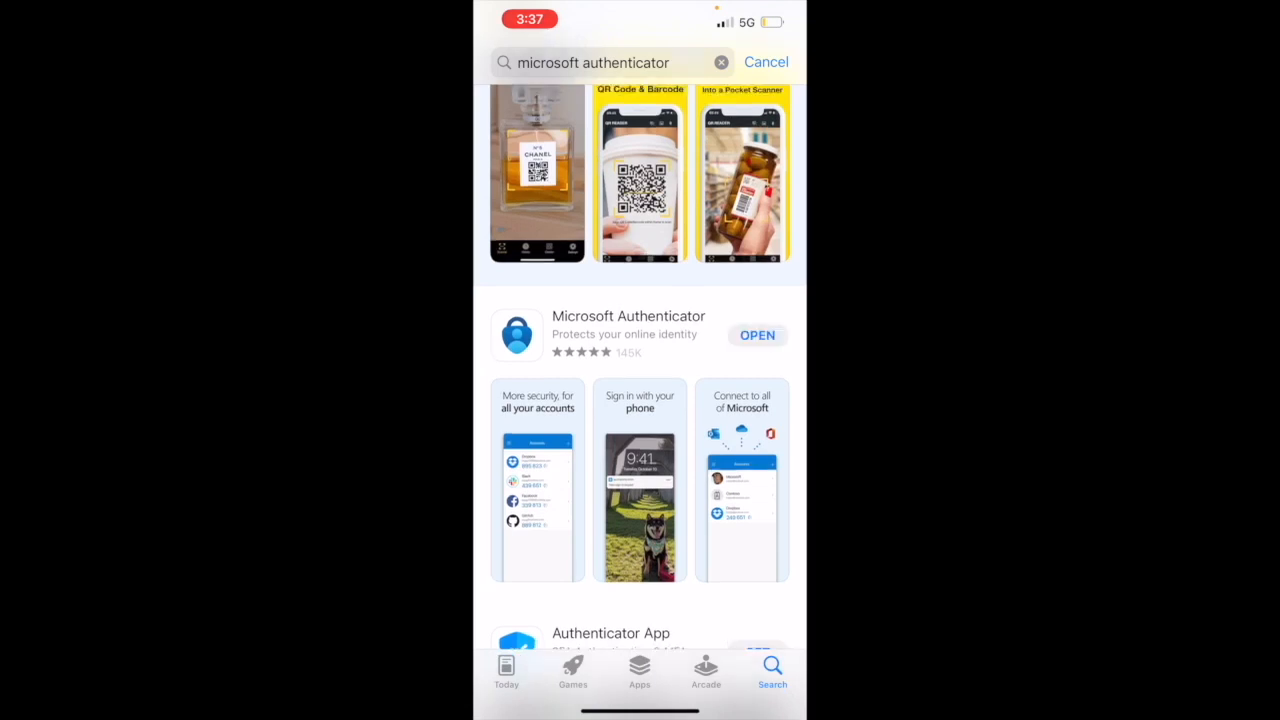
left_click(756, 336)
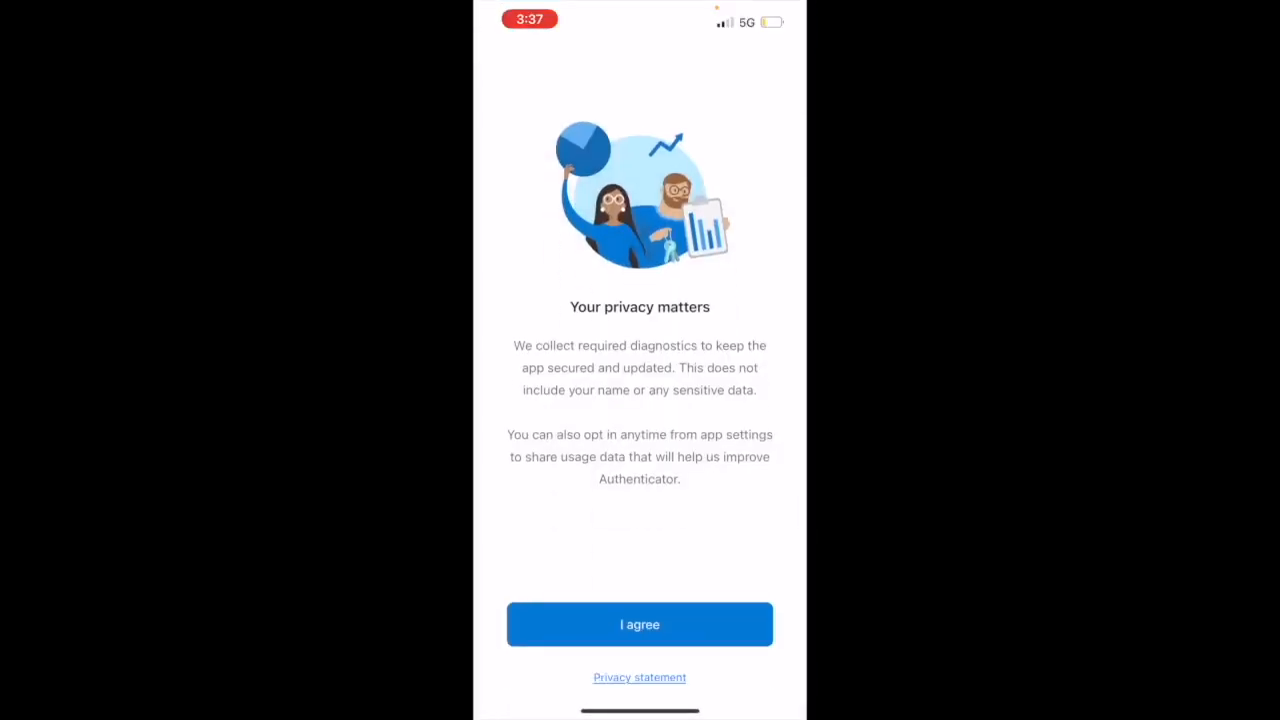
Agree to the privacy notice and add the school account by scanning the browser QR code.
left_click(640, 624)
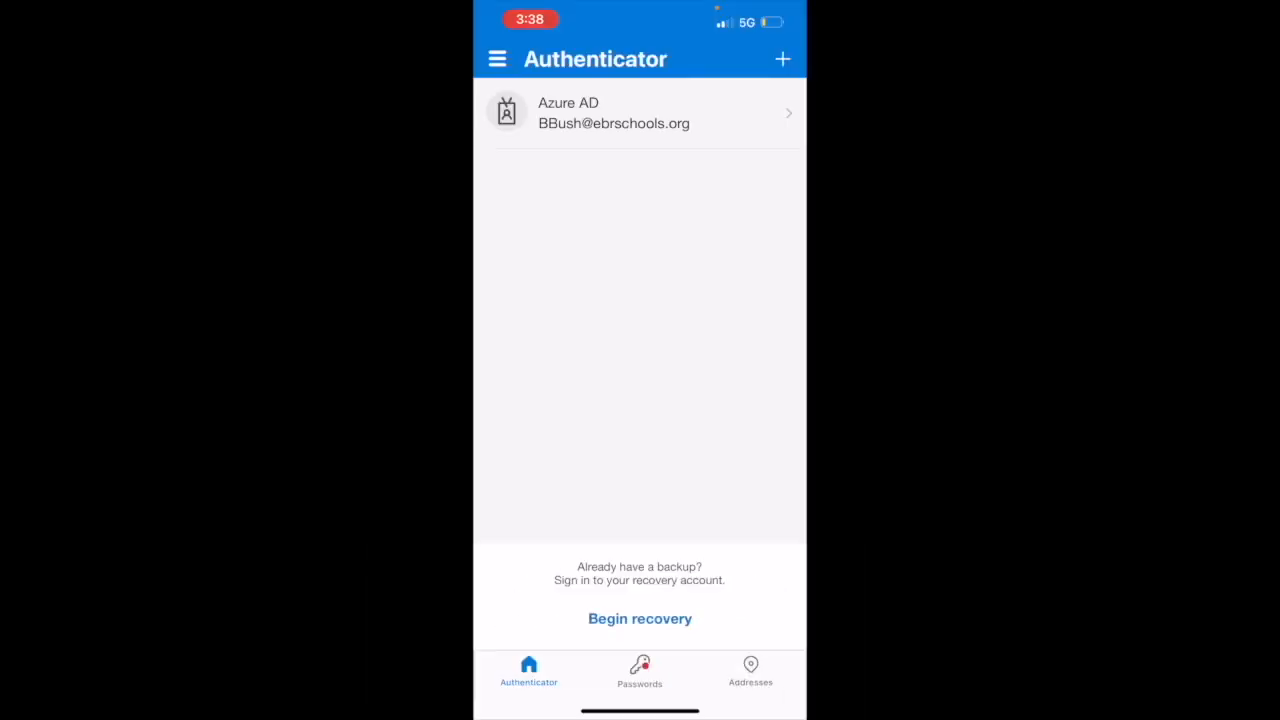
left_click(782, 58)
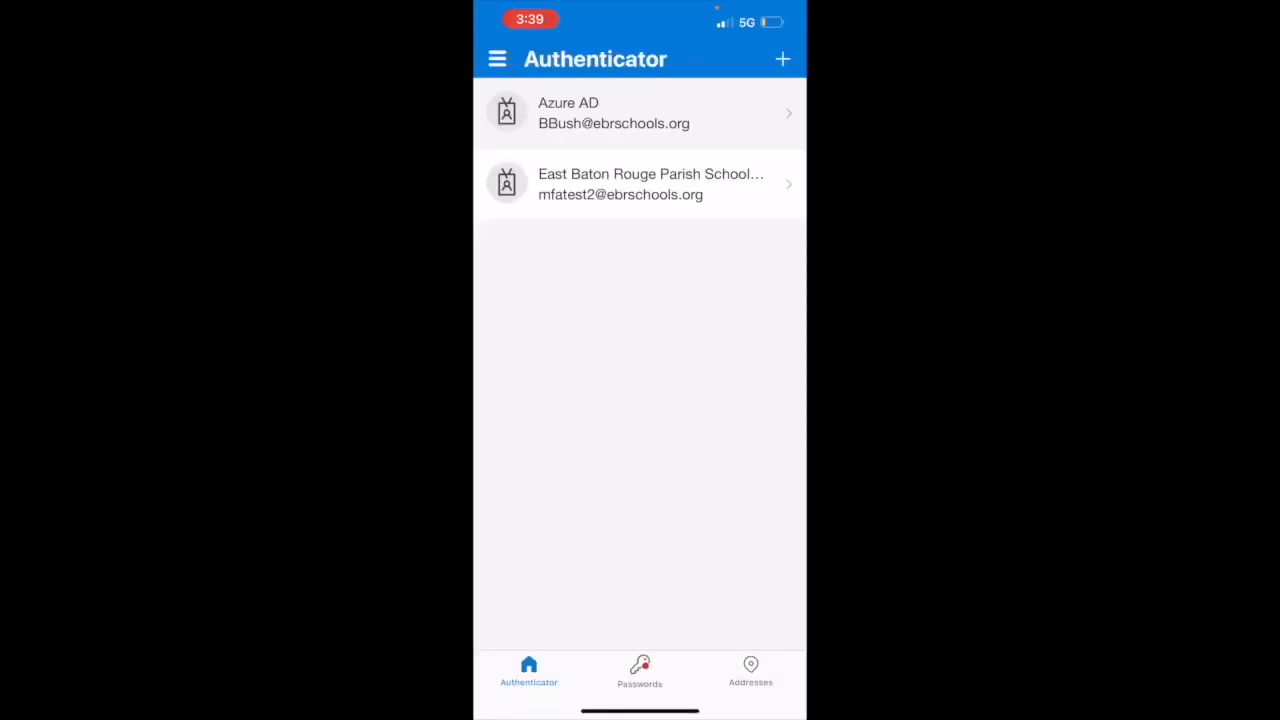
left_click(640, 184)
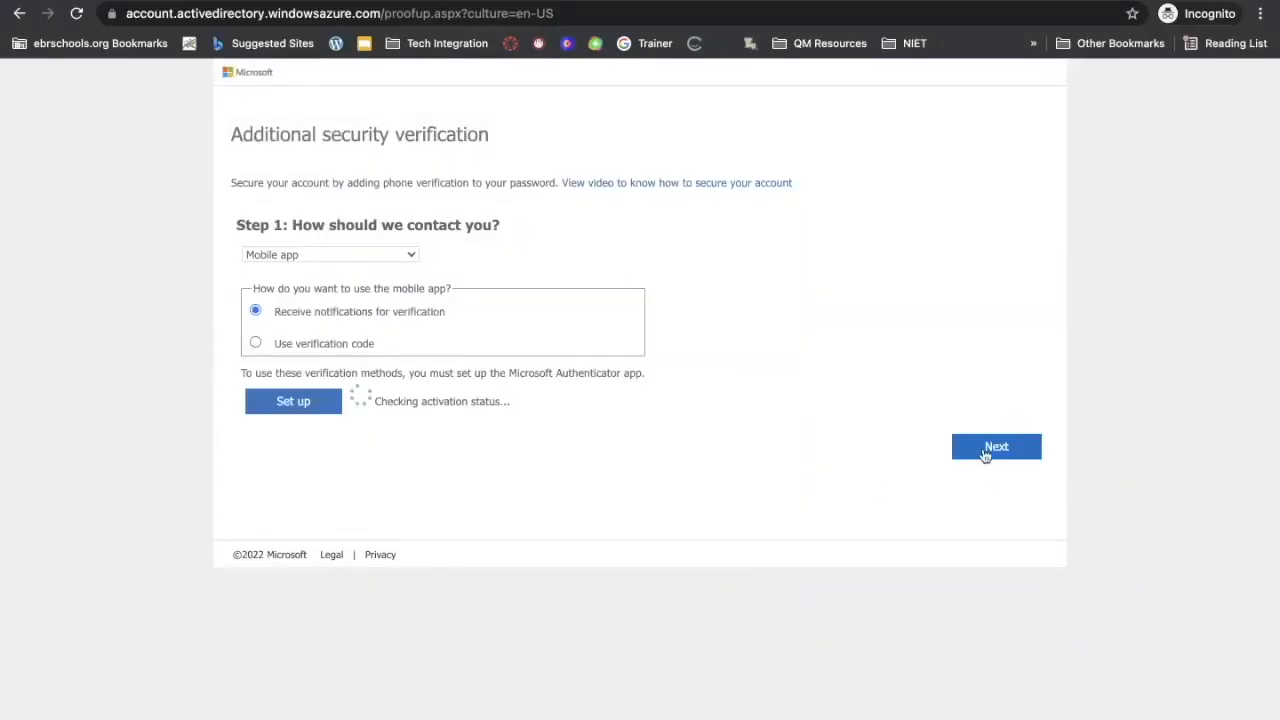
mouse_move(920, 440)
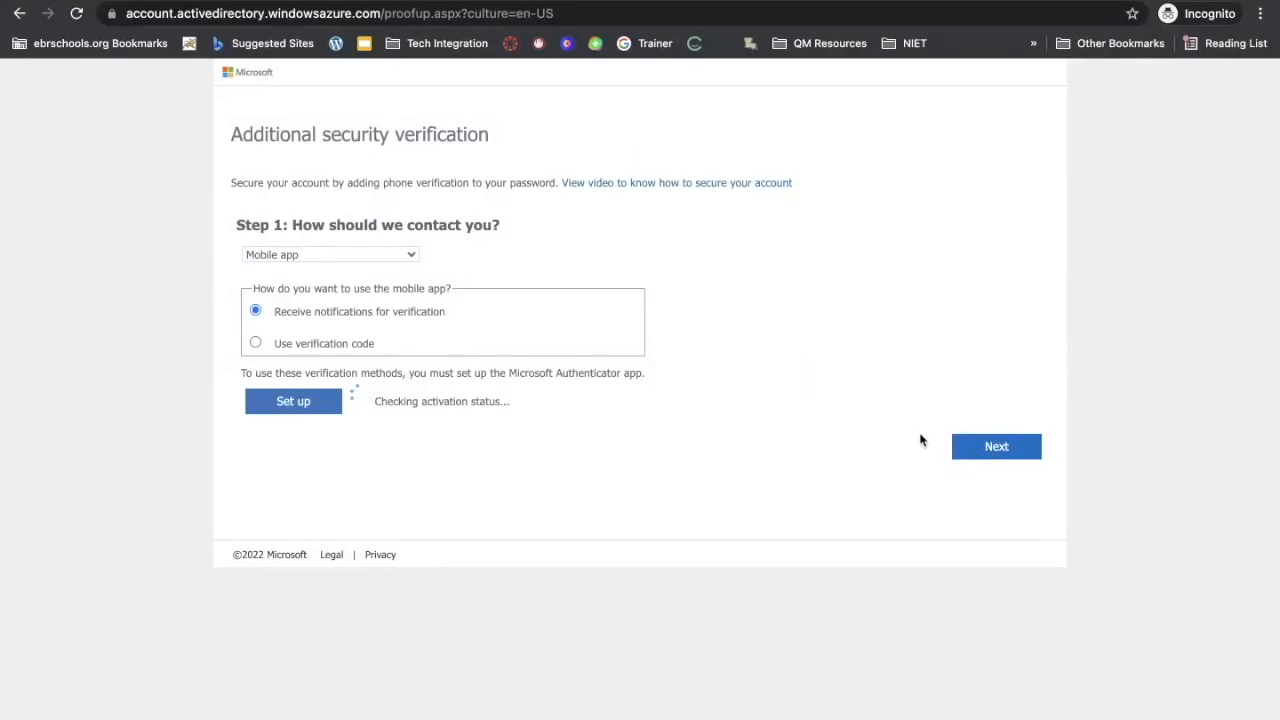
Advance to step 2 so a verification notification is sent to the phone.
left_click(996, 446)
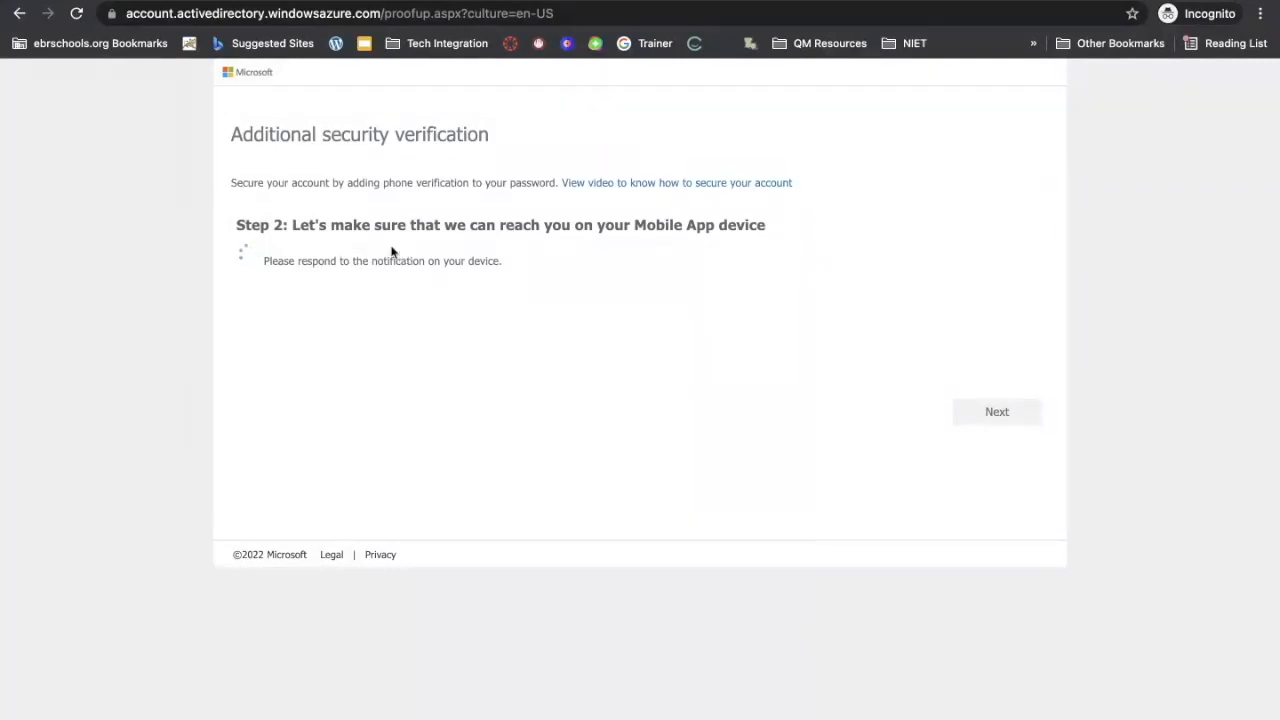
mouse_move(680, 300)
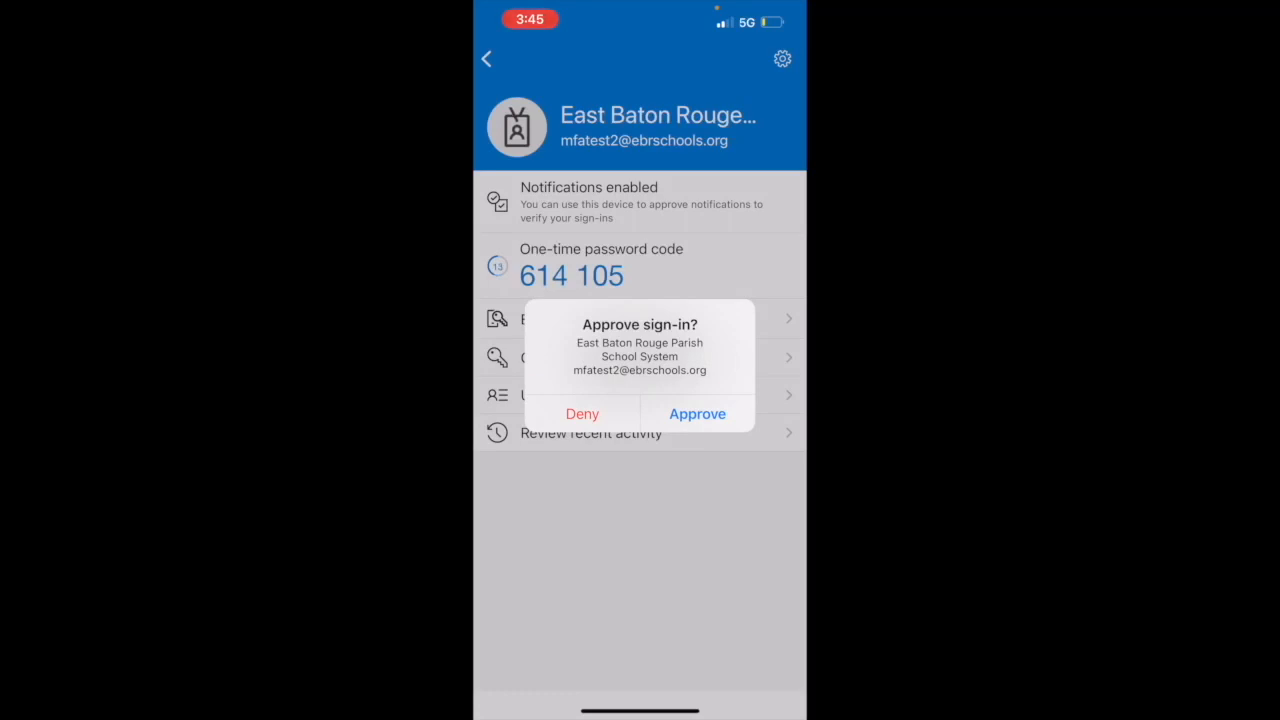
Approve the 'Approve sign-in?' request for the school account.
left_click(696, 412)
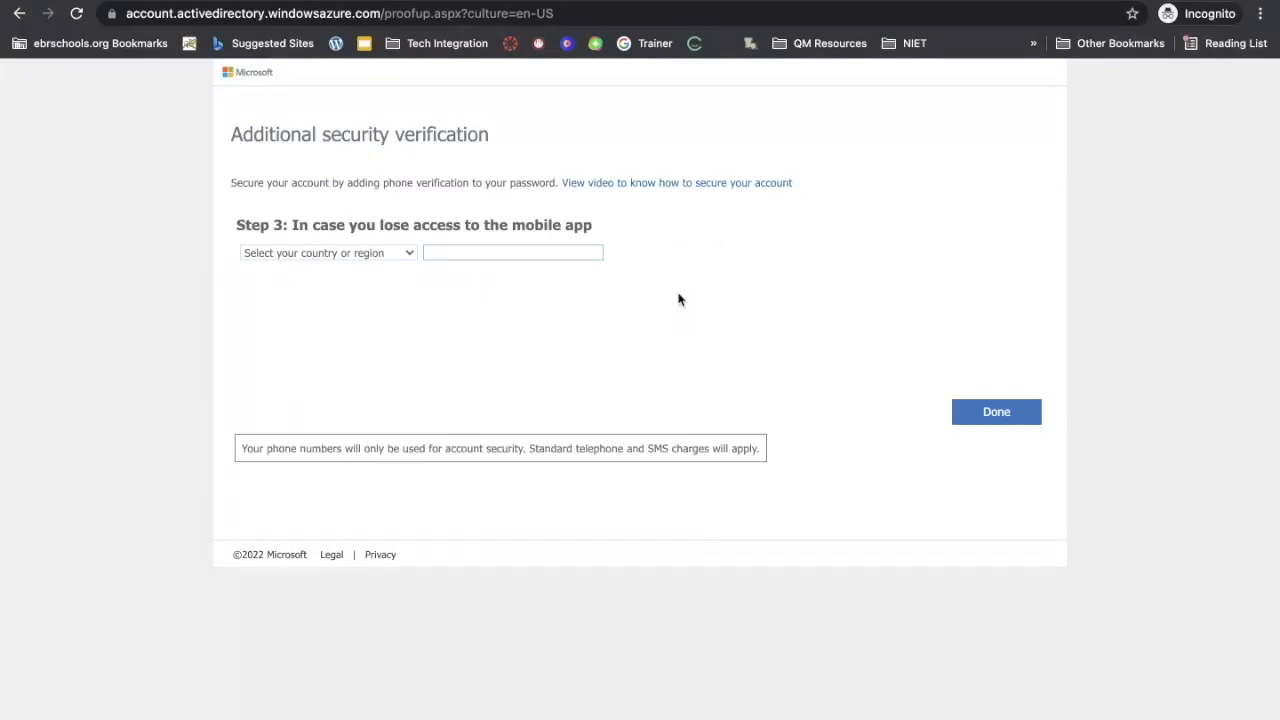
mouse_move(340, 250)
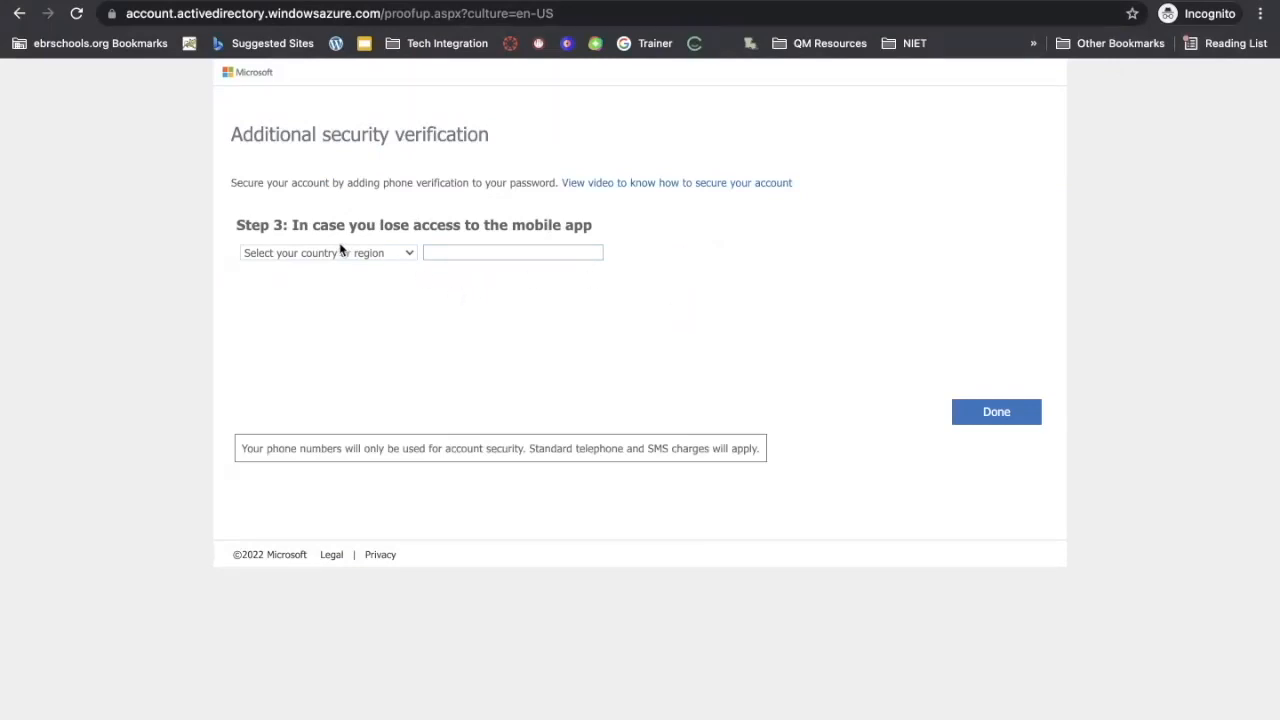
mouse_move(332, 238)
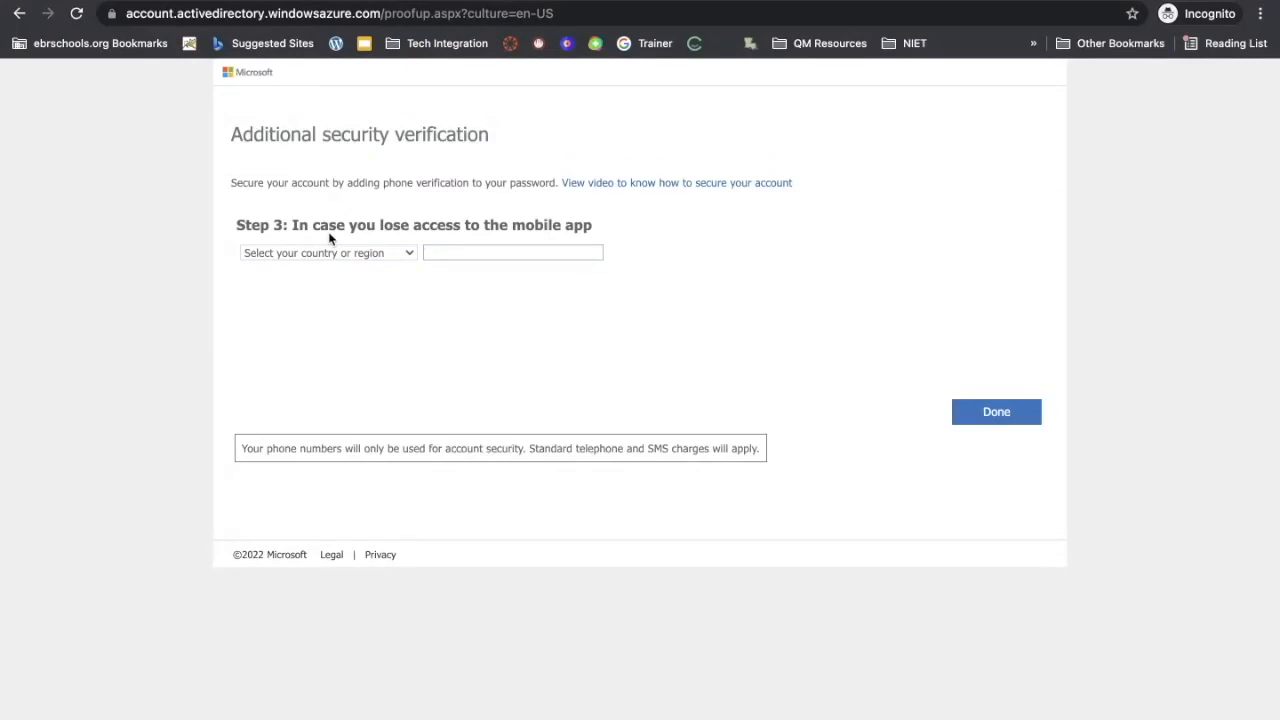
left_click(512, 252)
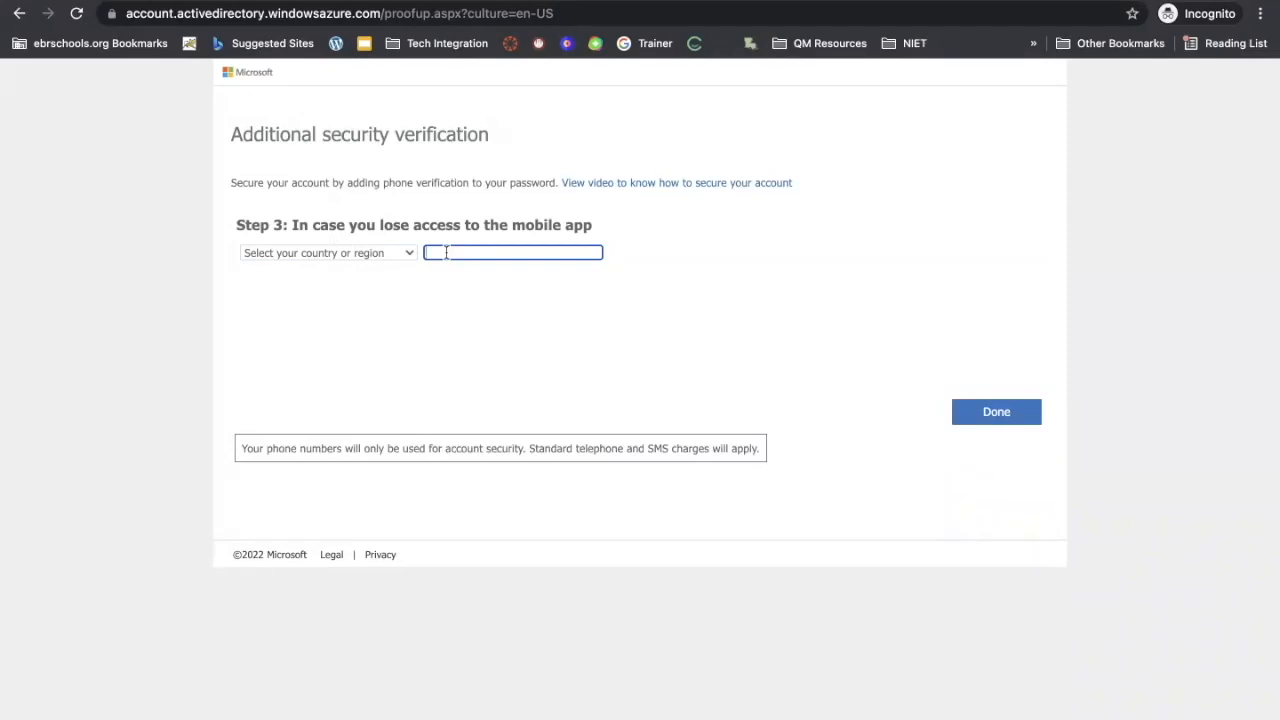
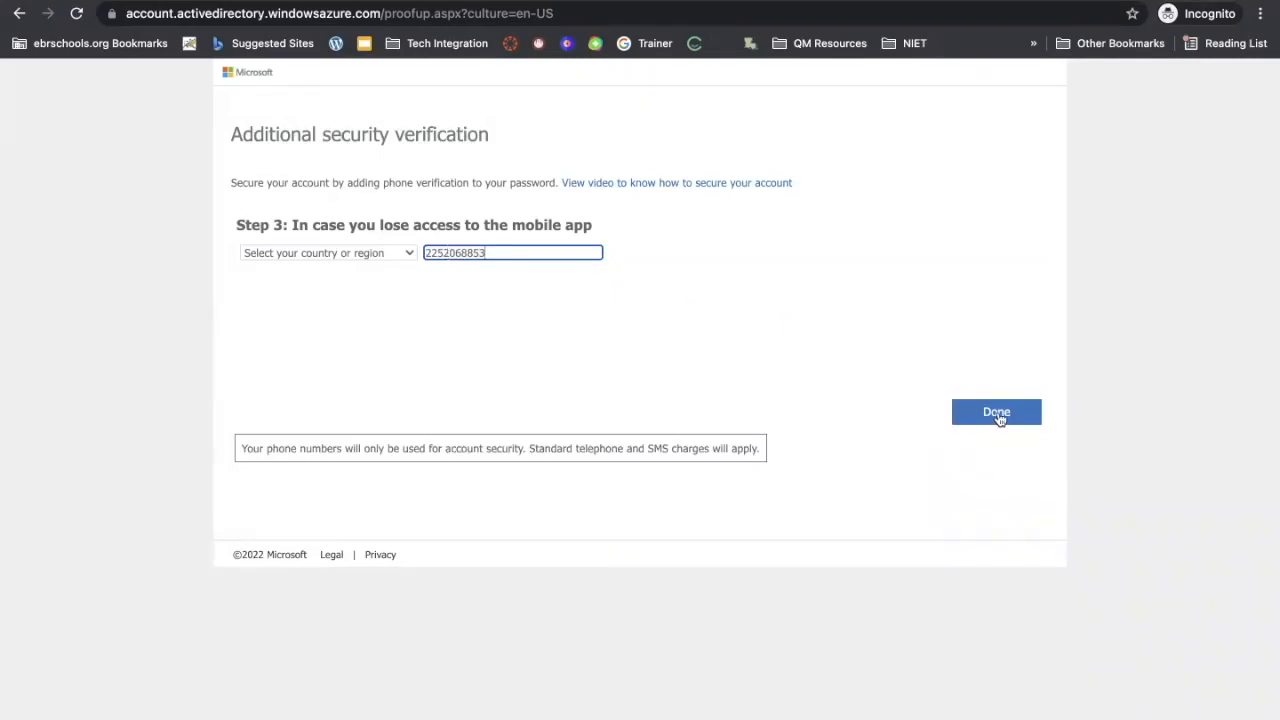
left_click(996, 412)
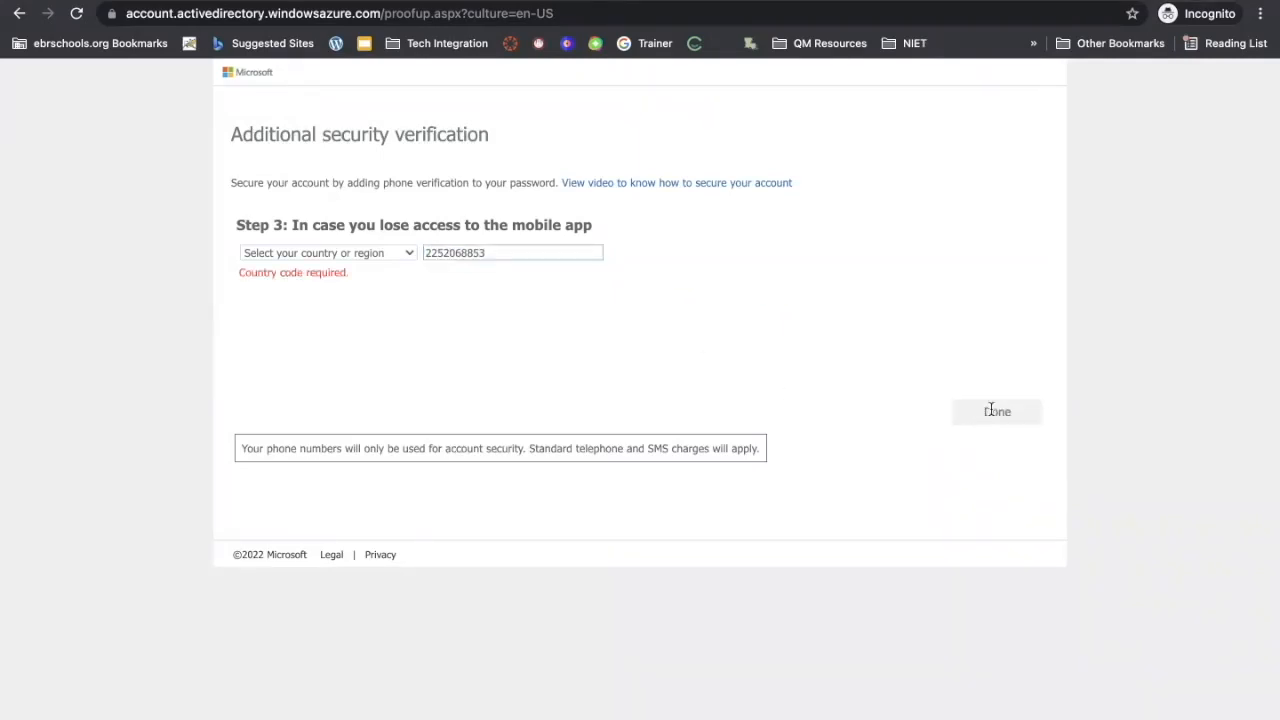
left_click(996, 412)
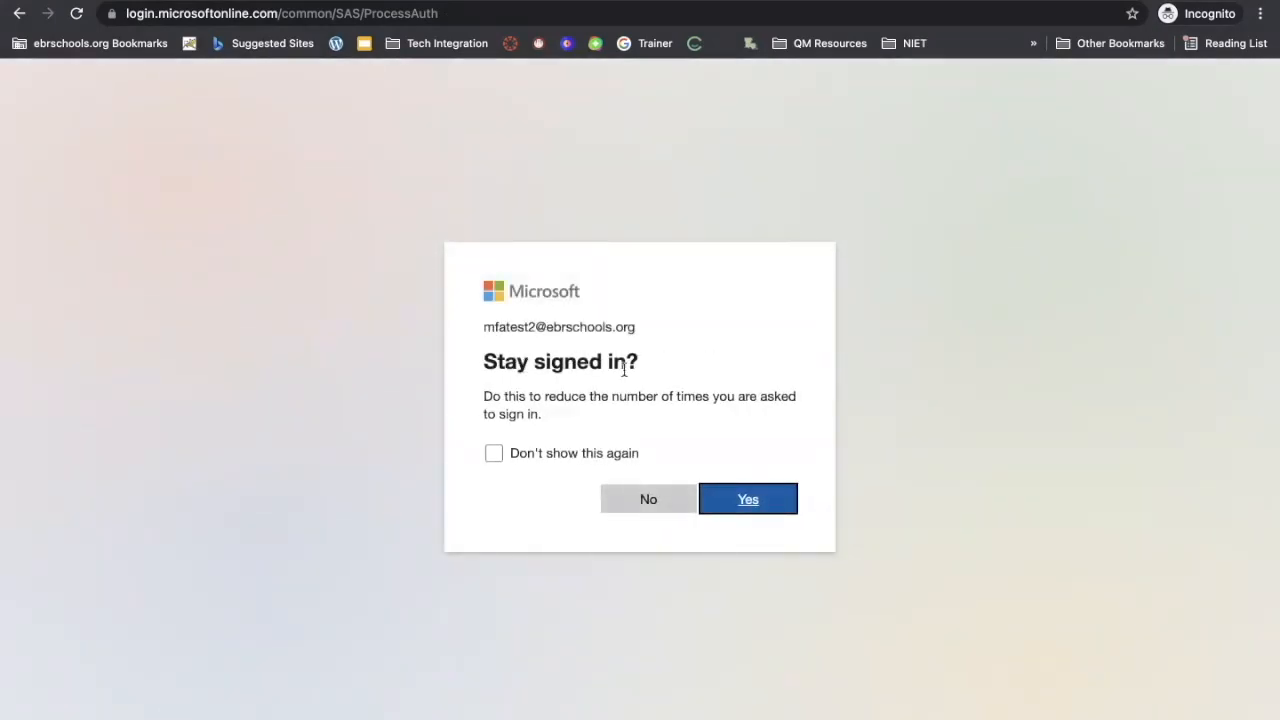
mouse_move(608, 448)
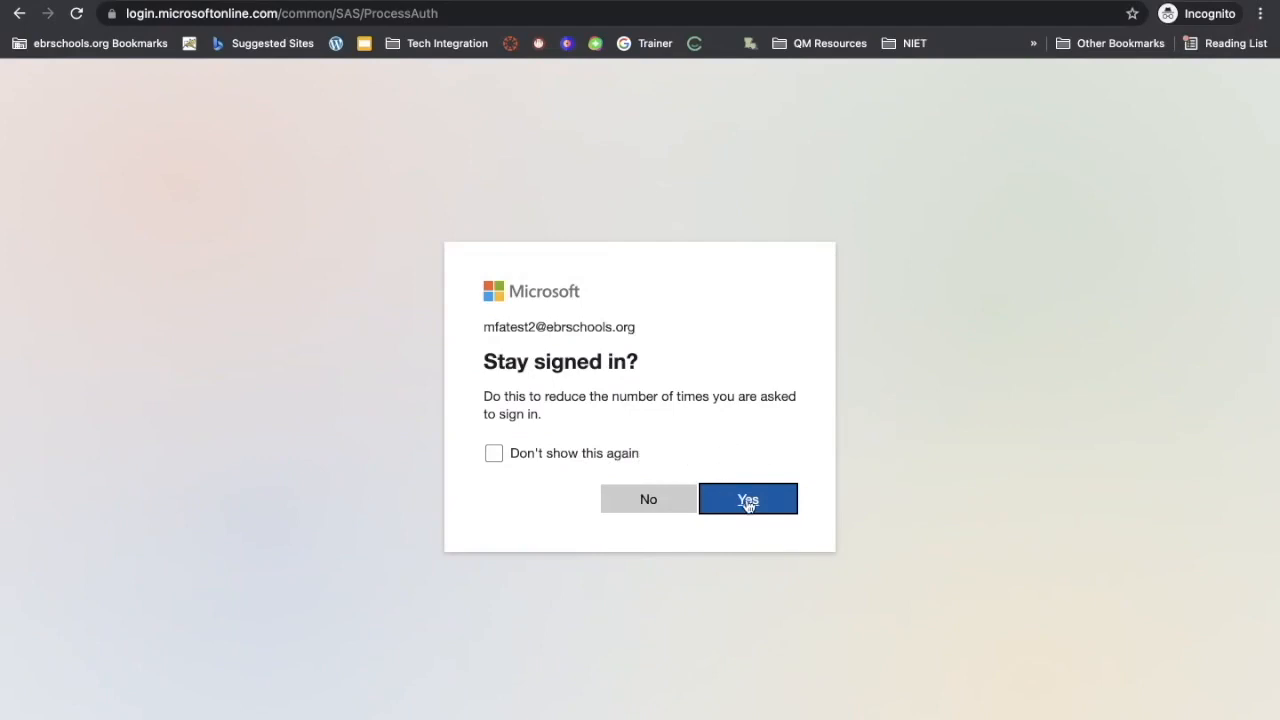
mouse_move(668, 496)
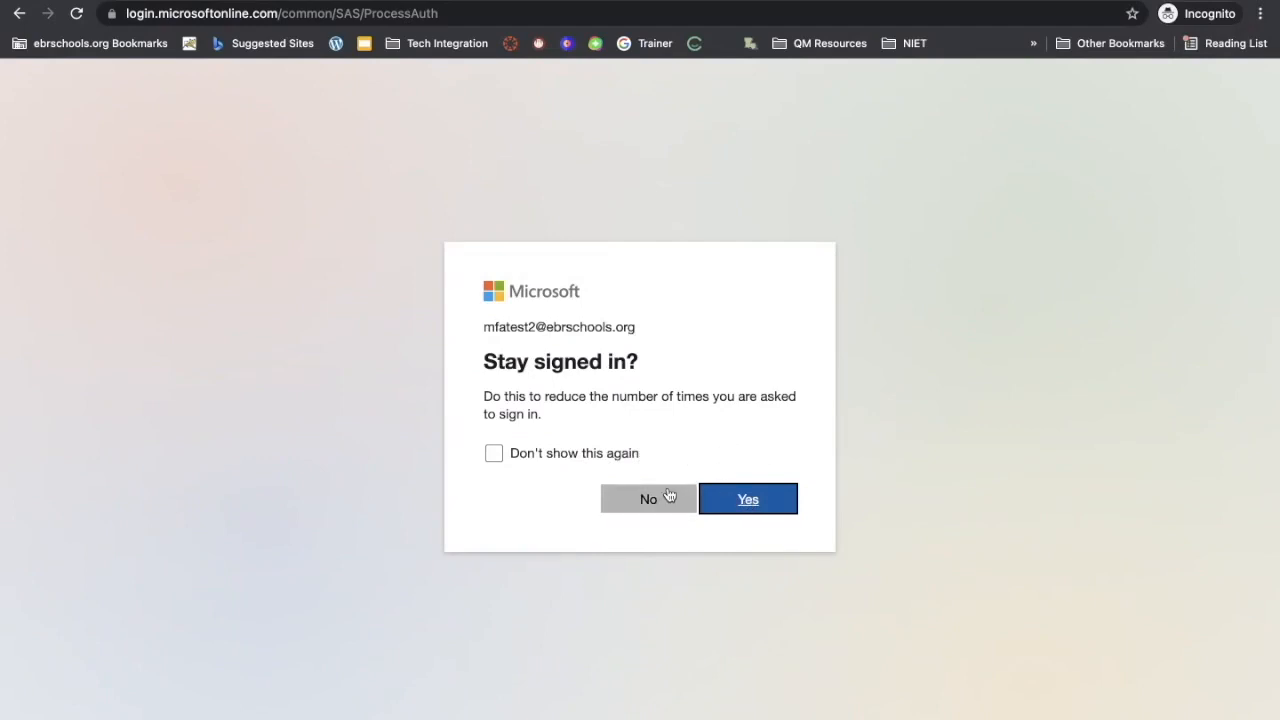